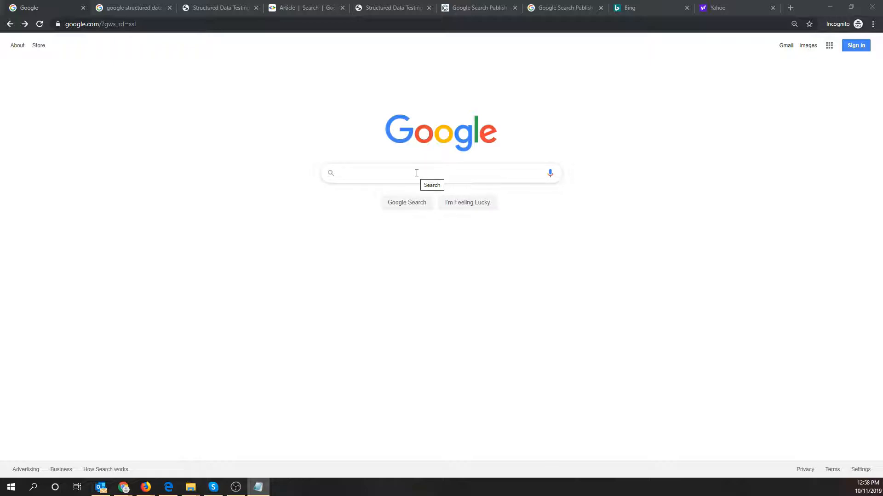
Search Google for 'hot to take a screenshot with my iphone'
click(415, 173)
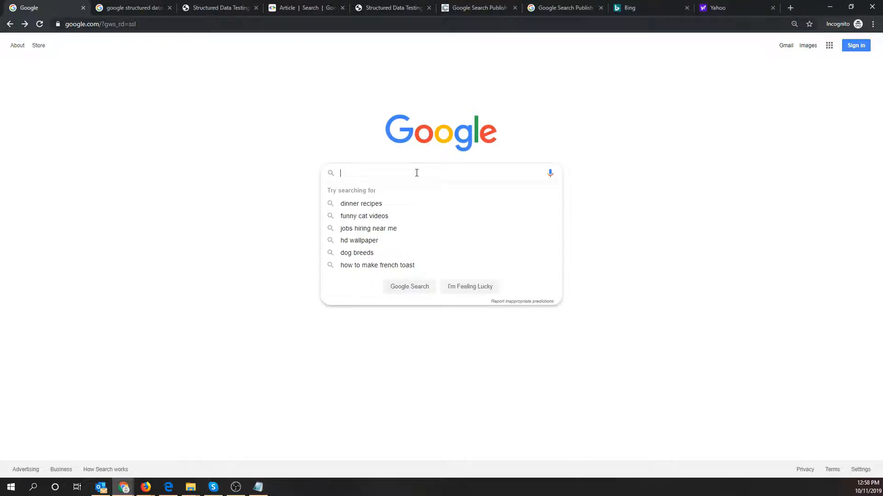
text(hot)
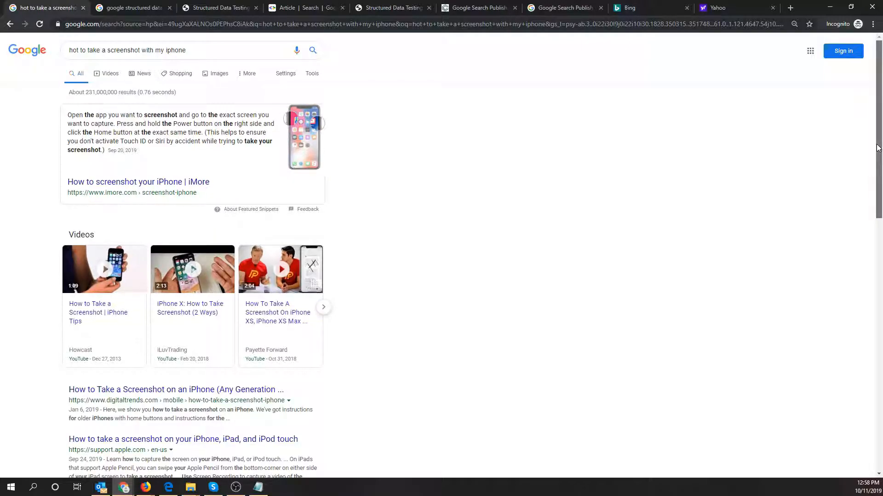
scroll(down, 3)
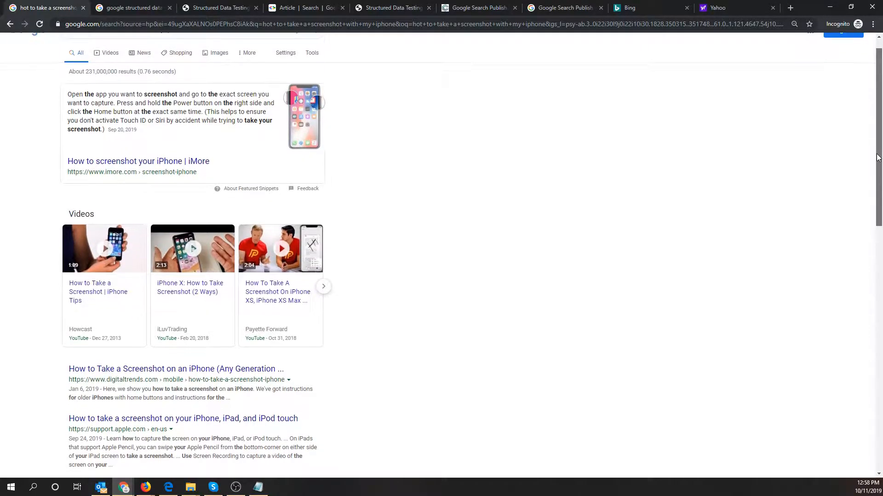
scroll(down, 3)
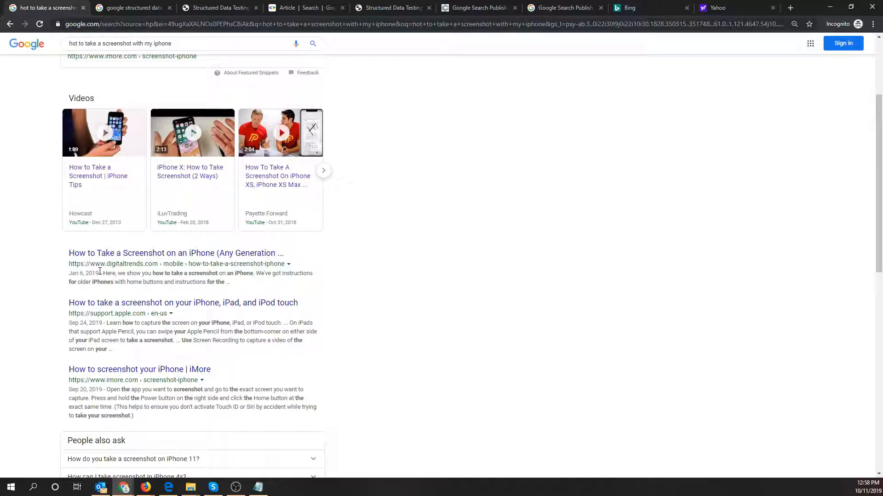
double_click(83, 273)
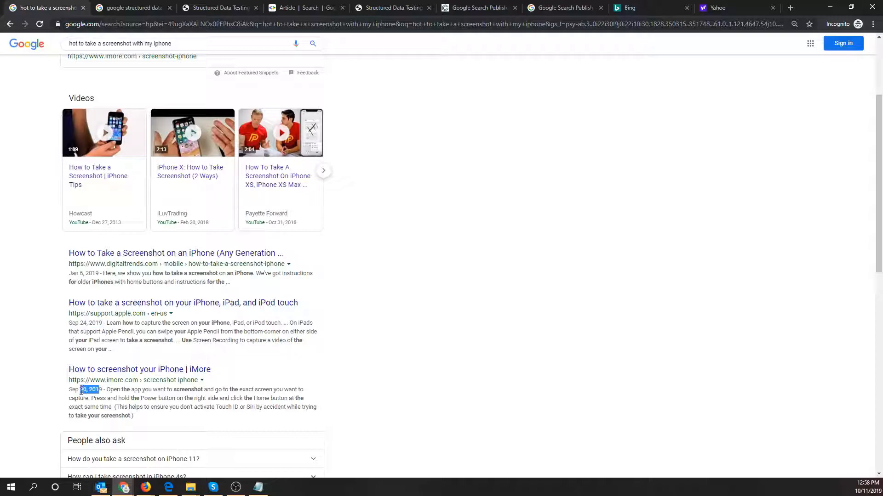
scroll(down, 3)
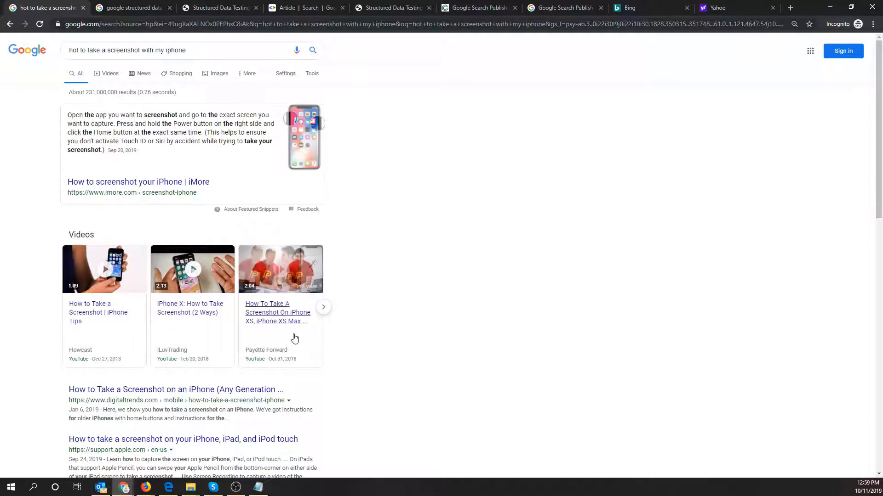
scroll(down, 3)
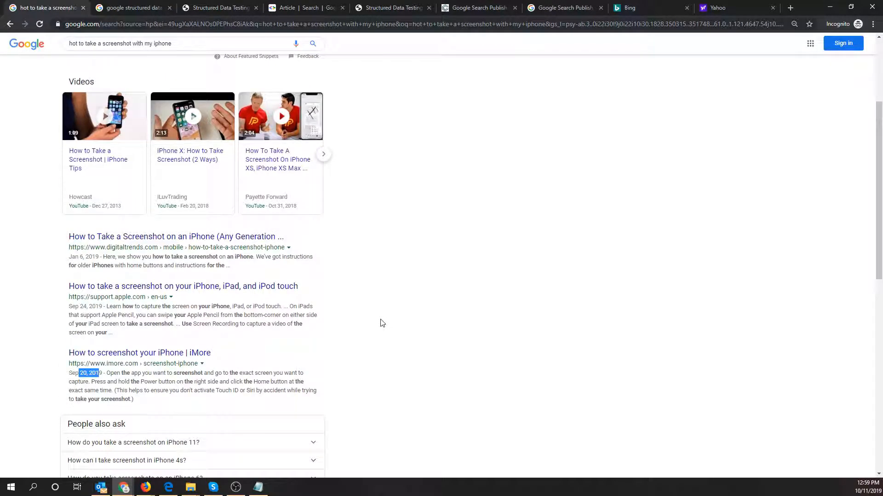
mouse_move(100, 314)
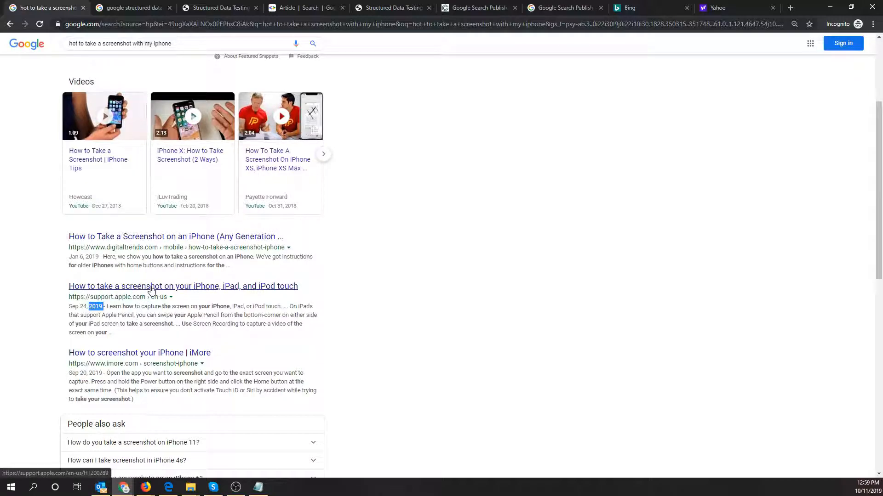
Open the Apple Support screenshot article and scroll to its September 24, 2019 published date
click(183, 286)
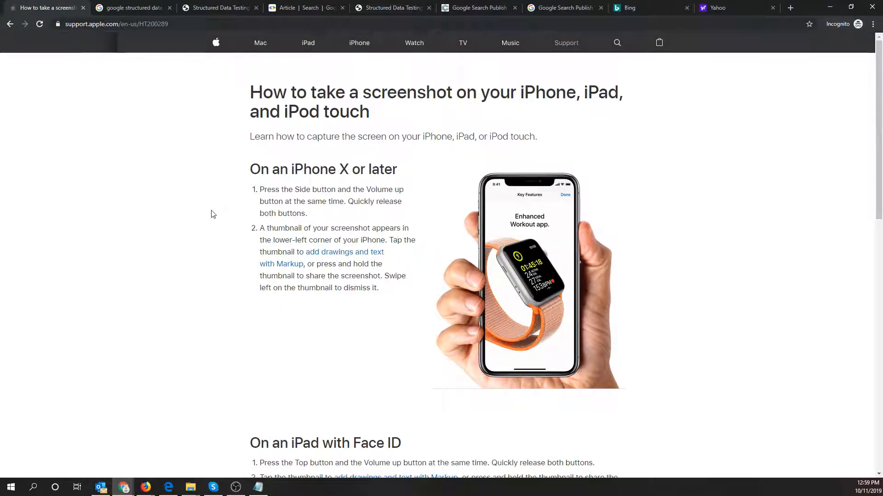
scroll(down, 3)
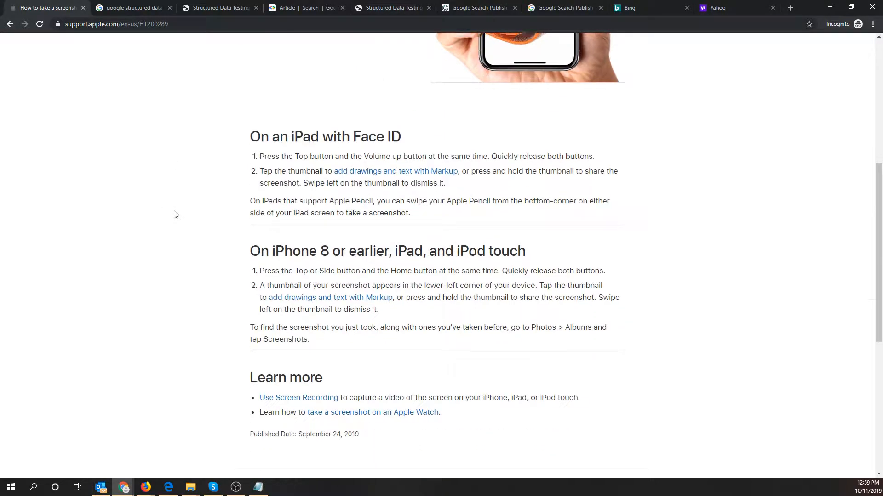
scroll(down, 3)
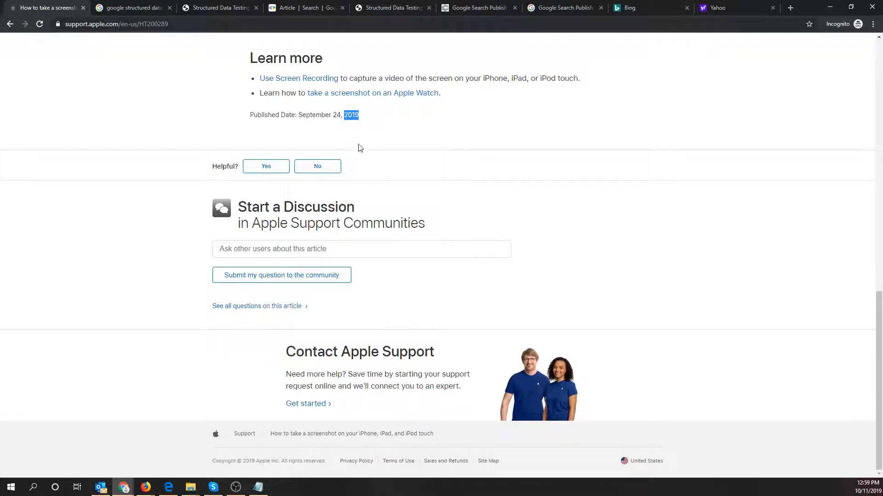
mouse_move(118, 110)
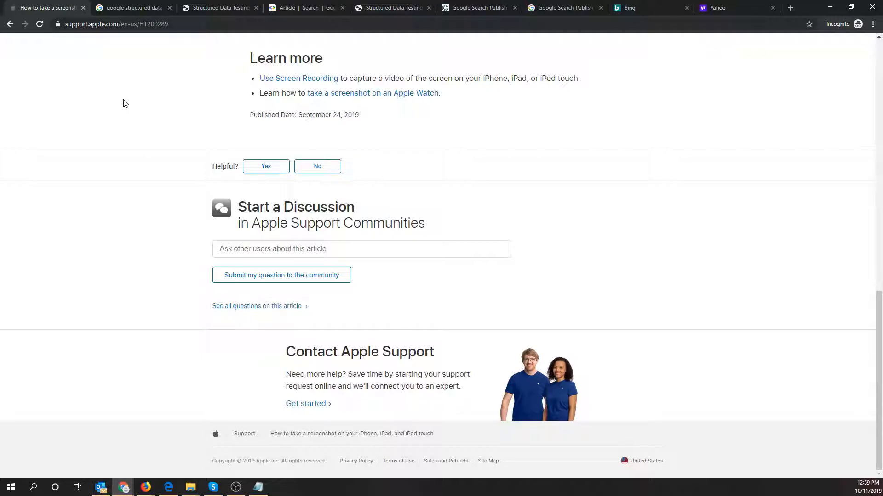
View the Apple article's page source to find its JSON pubDate and upDate values
right_click(123, 103)
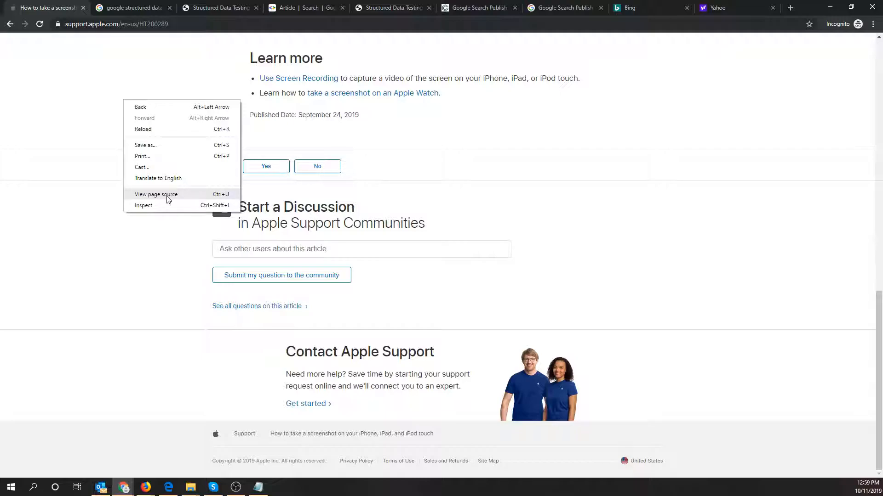
click(156, 194)
text(json)
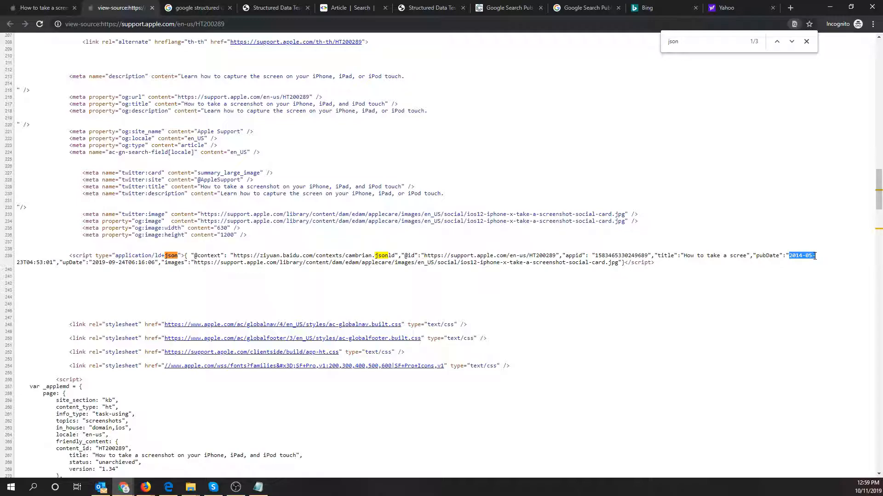
mouse_move(67, 274)
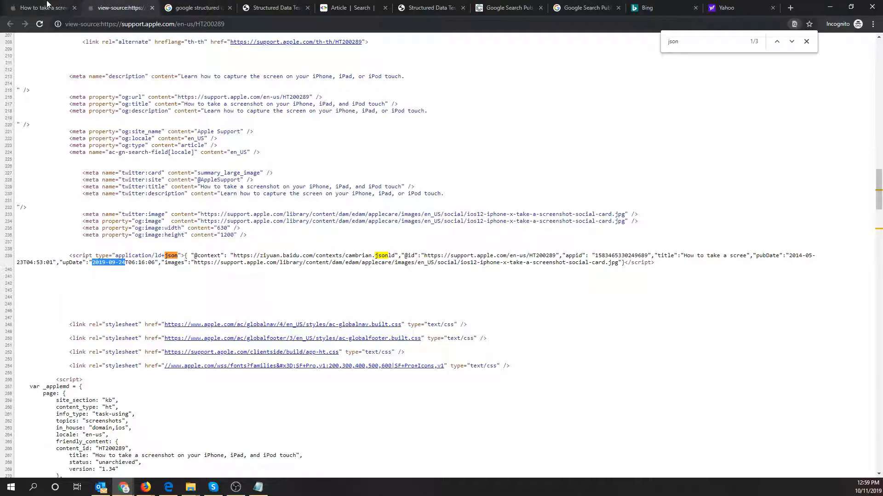
click(40, 7)
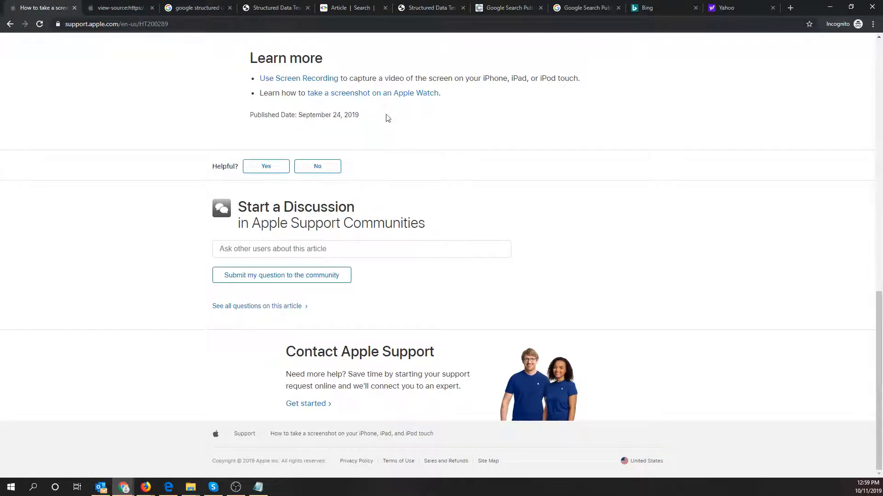
click(118, 7)
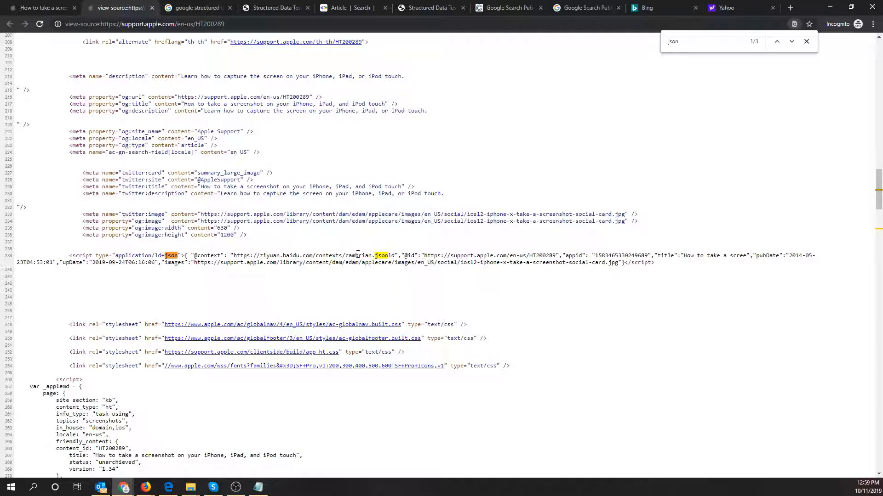
mouse_move(339, 274)
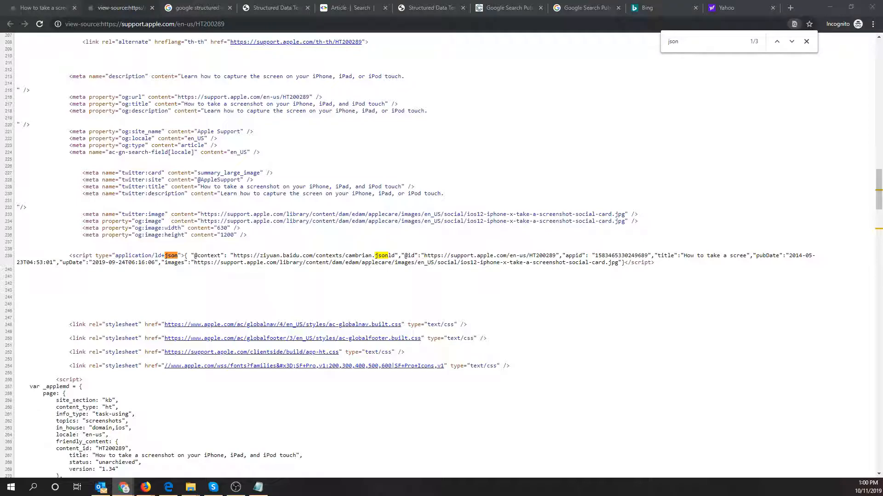
click(345, 7)
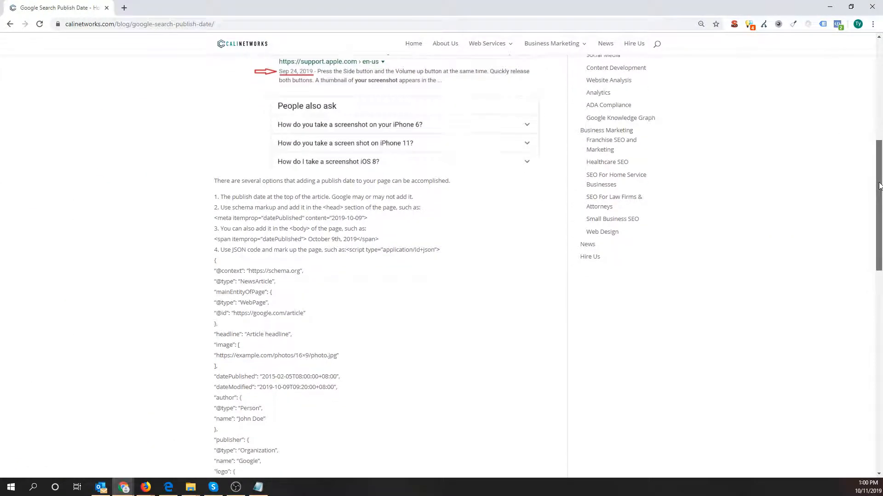
Highlight datePublished and dateModified in the CaliNetworks JSON-LD example, then return to the testing-tool search
scroll(down, 3)
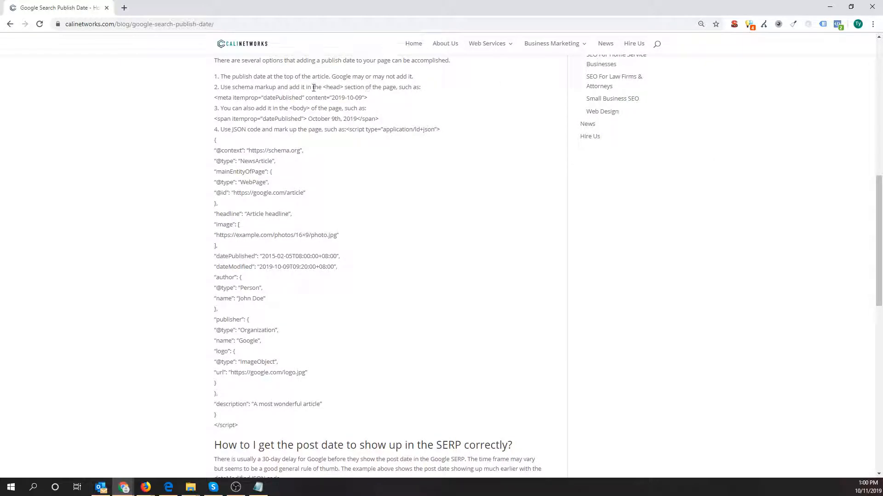
drag(313, 87, 257, 108)
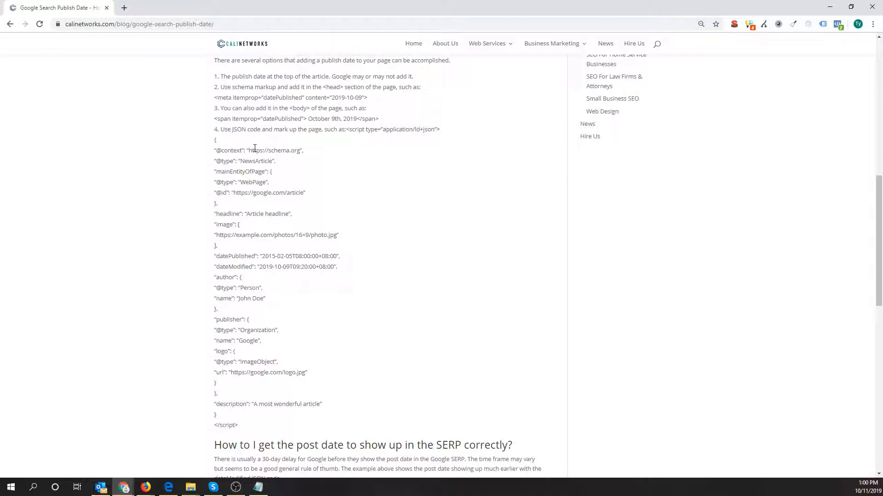
drag(248, 150, 216, 202)
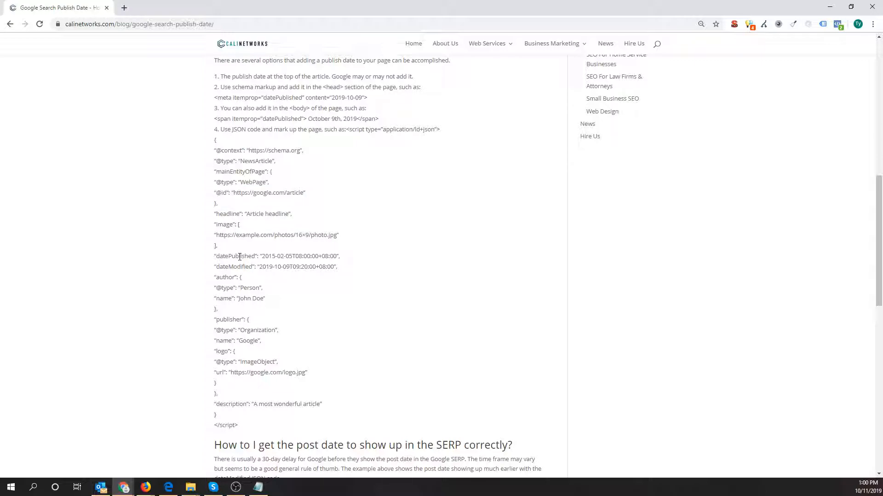
double_click(233, 266)
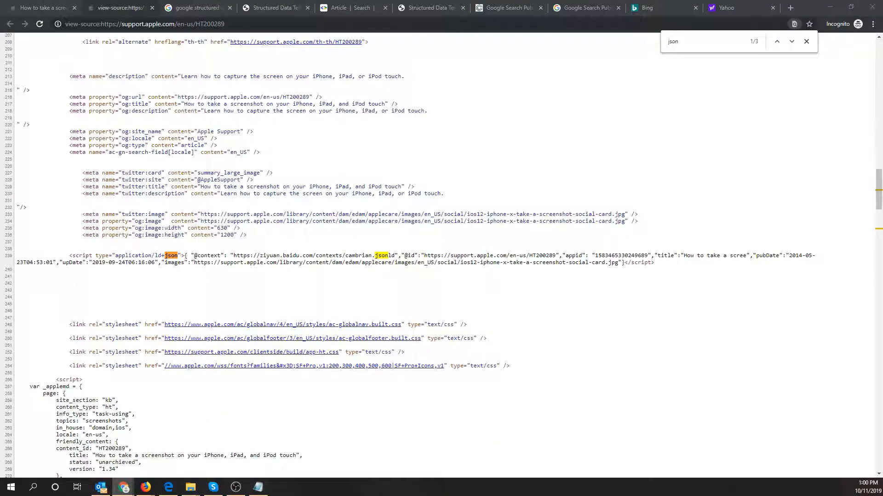
mouse_move(194, 8)
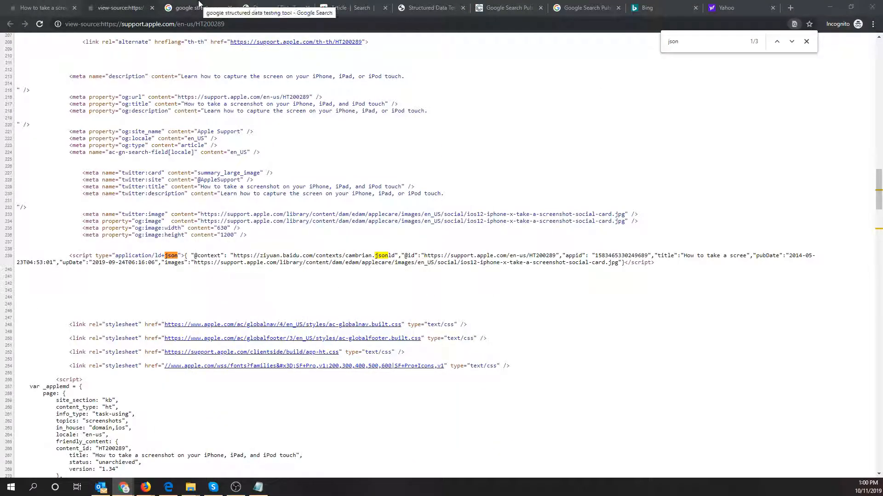
click(197, 8)
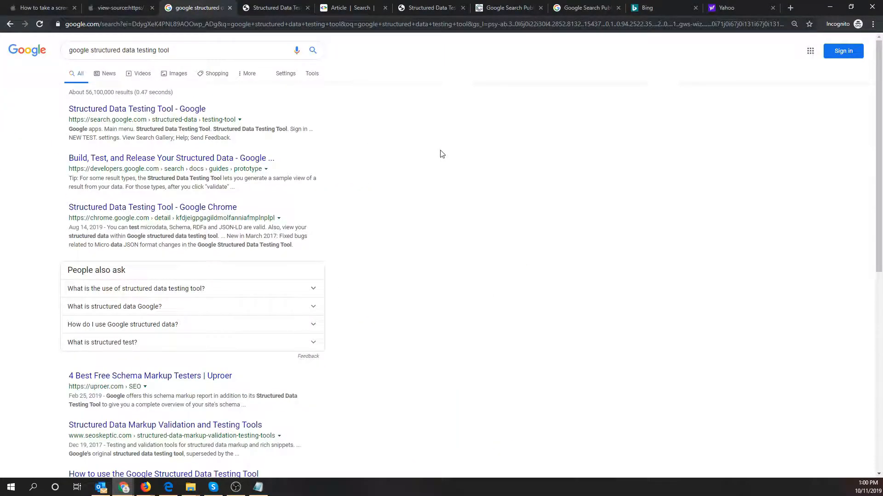
Load Google's example Article markup into the testing tool and run it, showing datePublished and dateModified
click(274, 7)
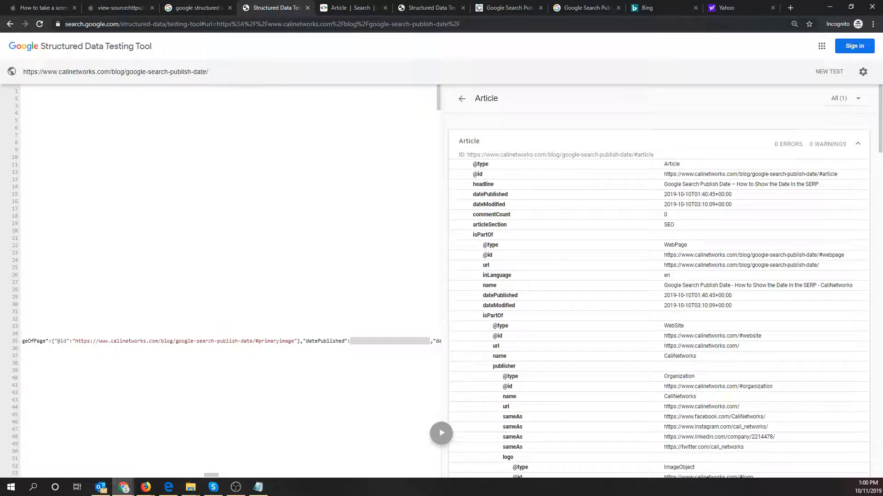
click(346, 7)
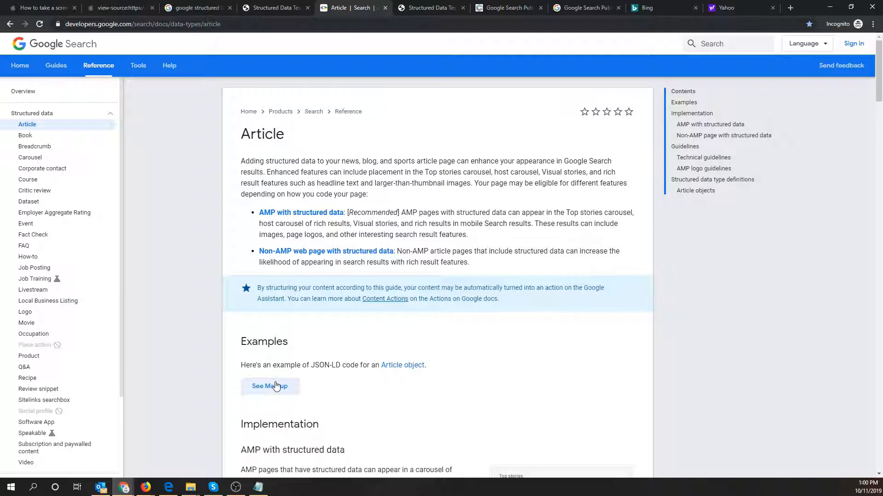
click(270, 387)
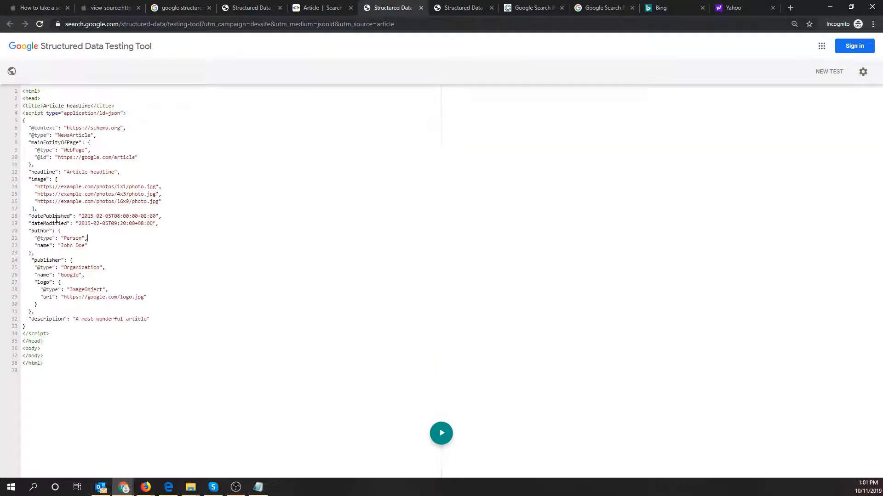
double_click(49, 224)
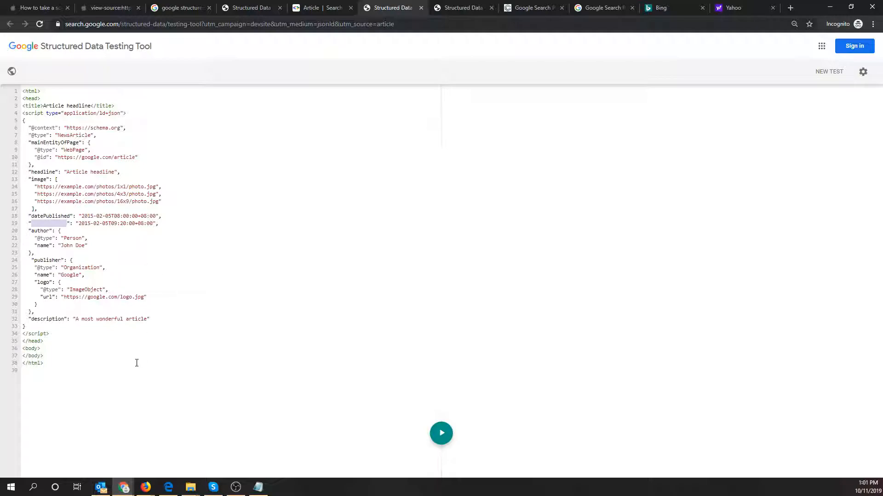
click(441, 433)
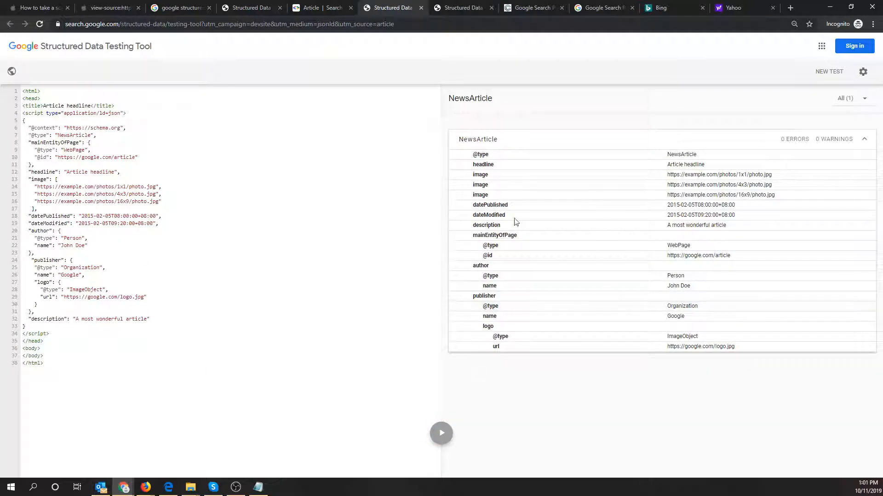
mouse_move(519, 204)
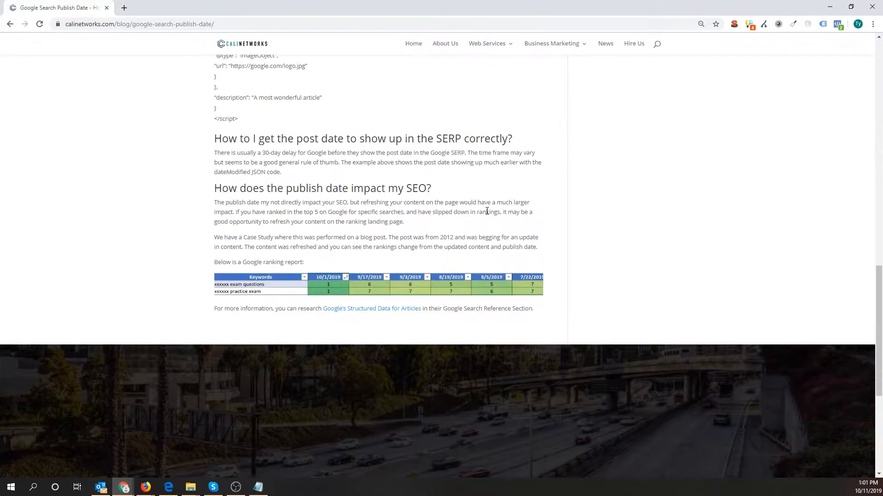
mouse_move(637, 276)
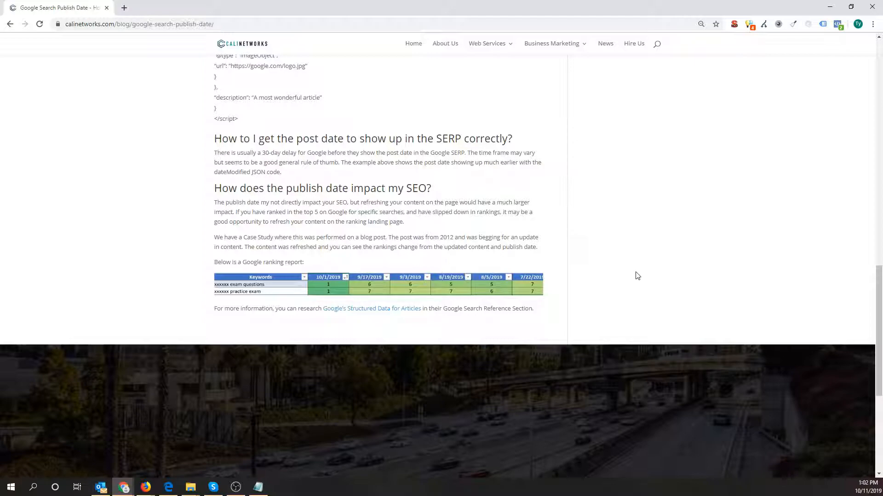
mouse_move(656, 275)
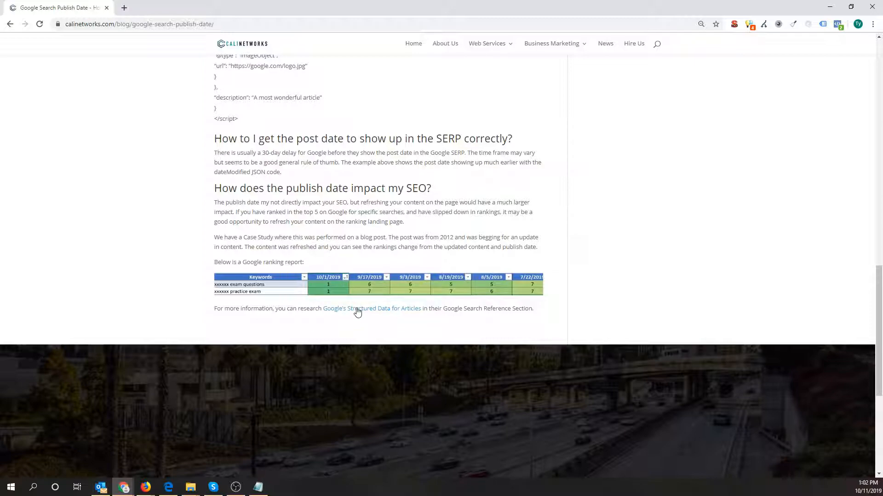
mouse_move(579, 251)
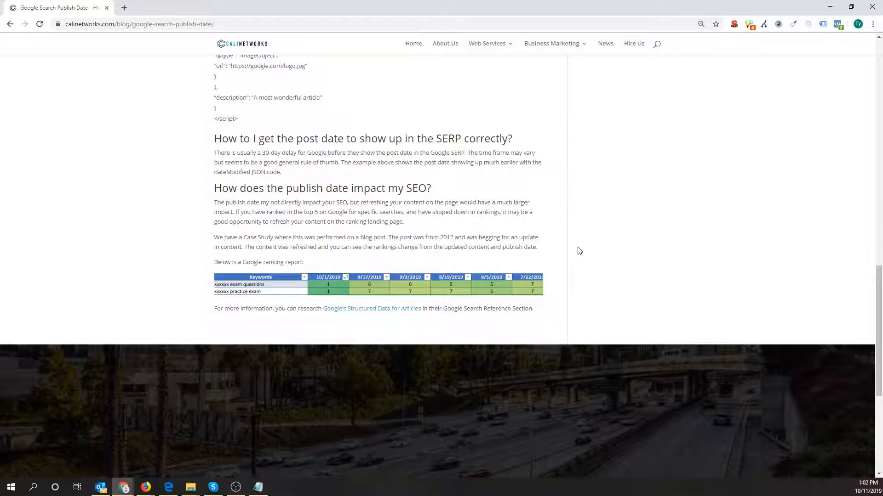